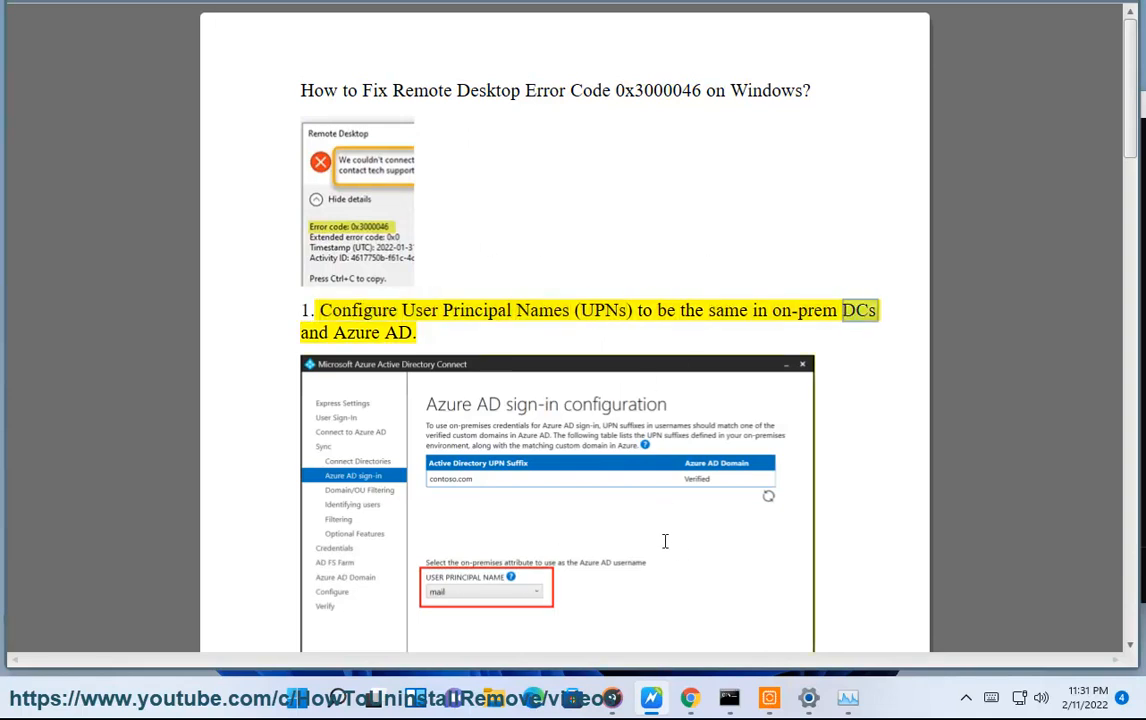
# Scroll down the guide past fixes 1 and 2 for Remote Desktop error 0x3000046
pyautogui.scroll(-3)
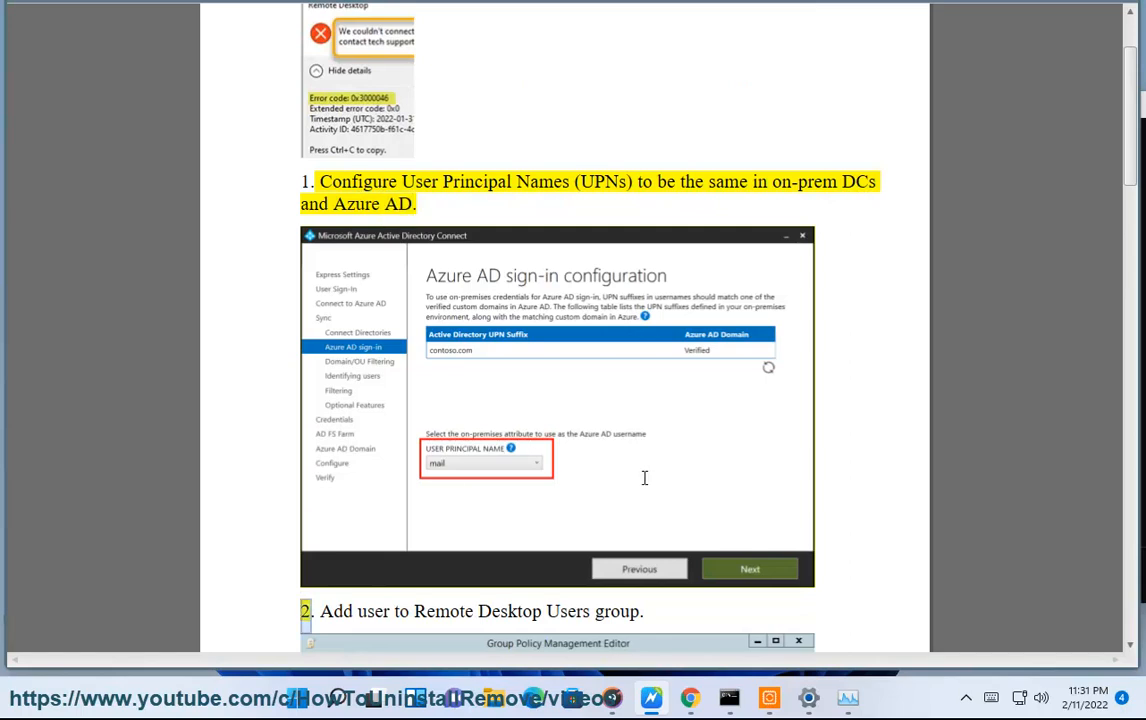
pyautogui.scroll(-3)
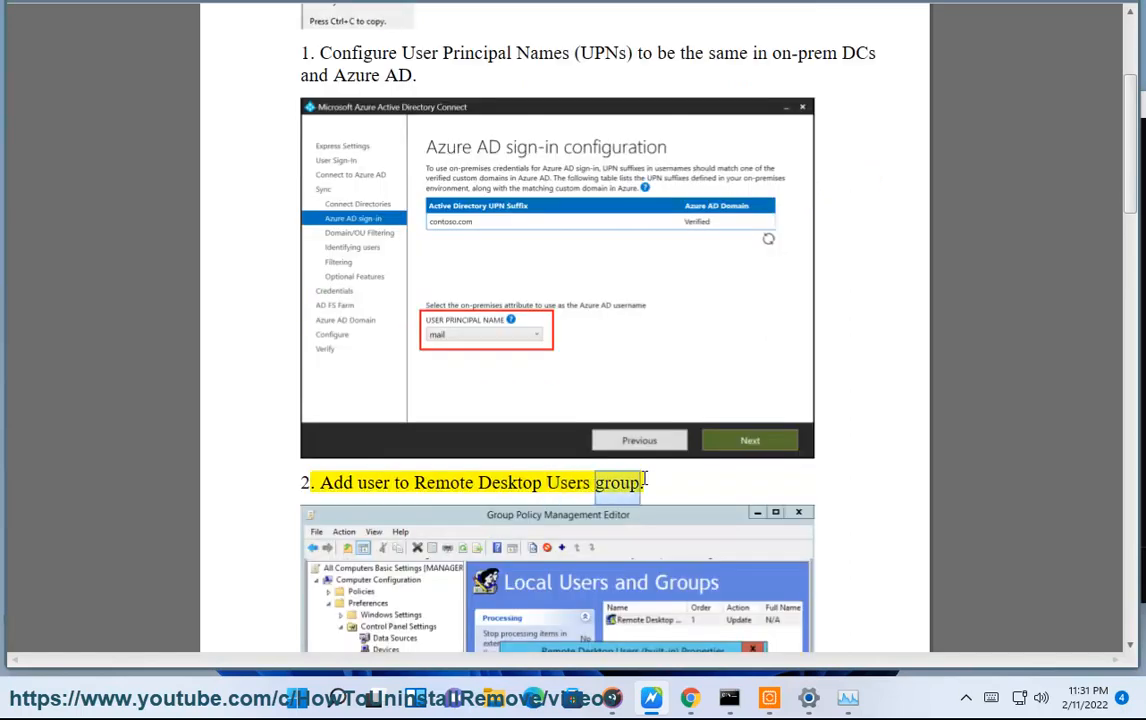
pyautogui.scroll(-3)
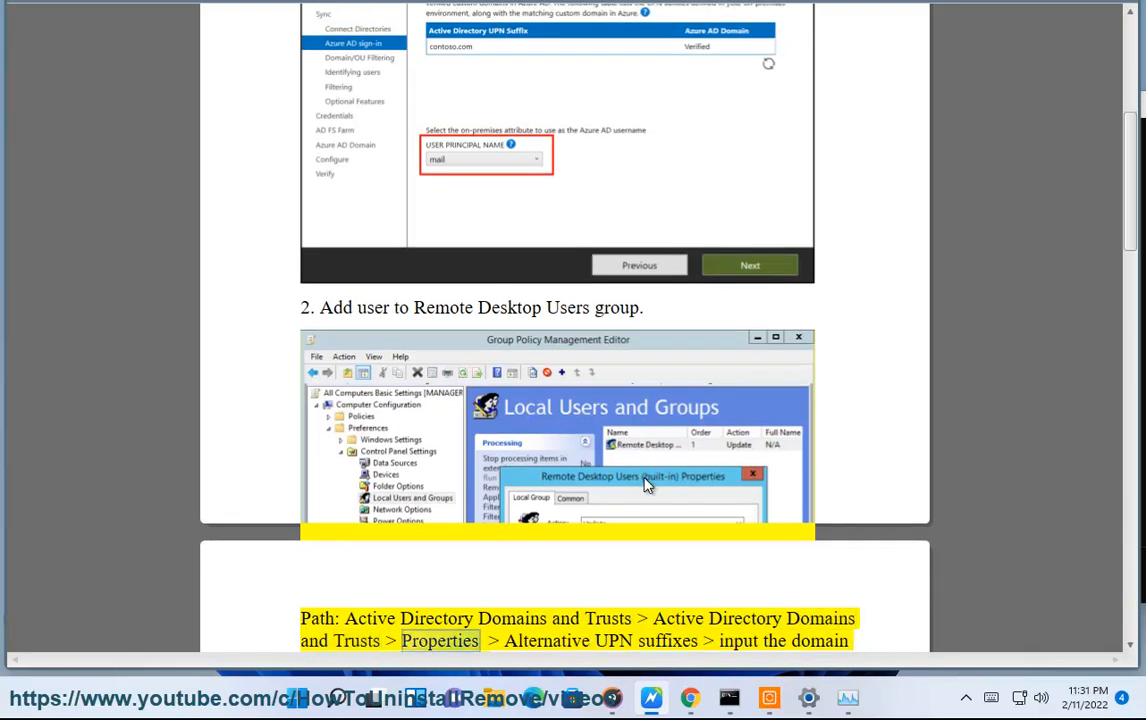
pyautogui.scroll(-3)
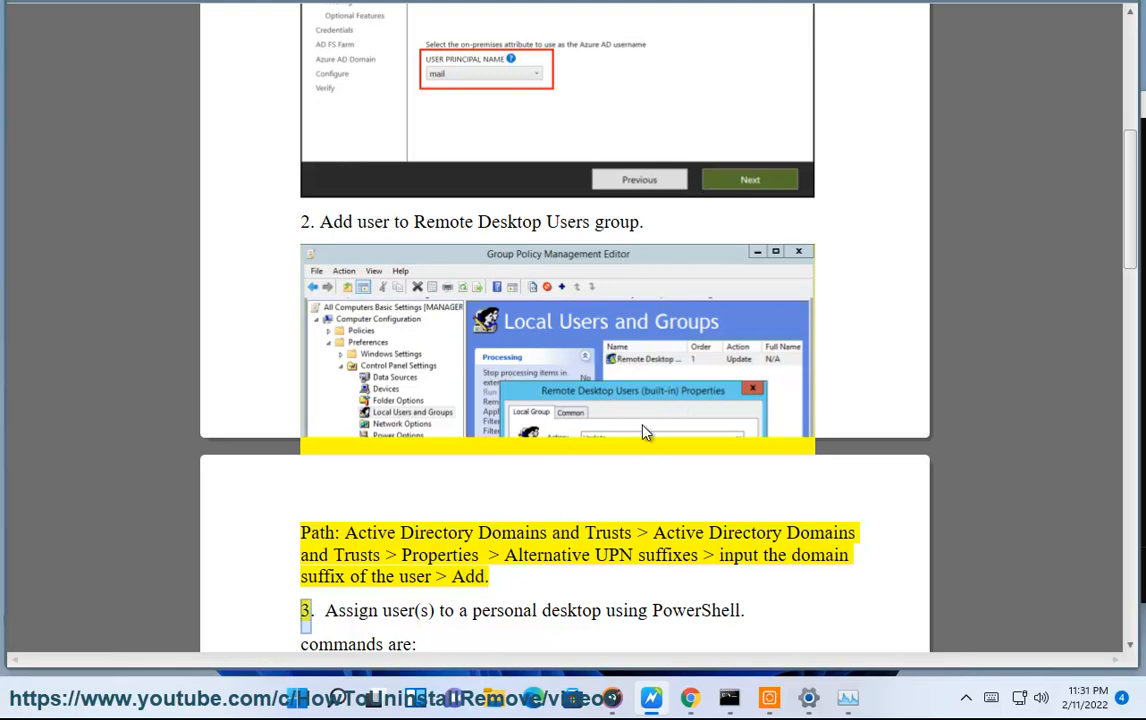
pyautogui.scroll(-3)
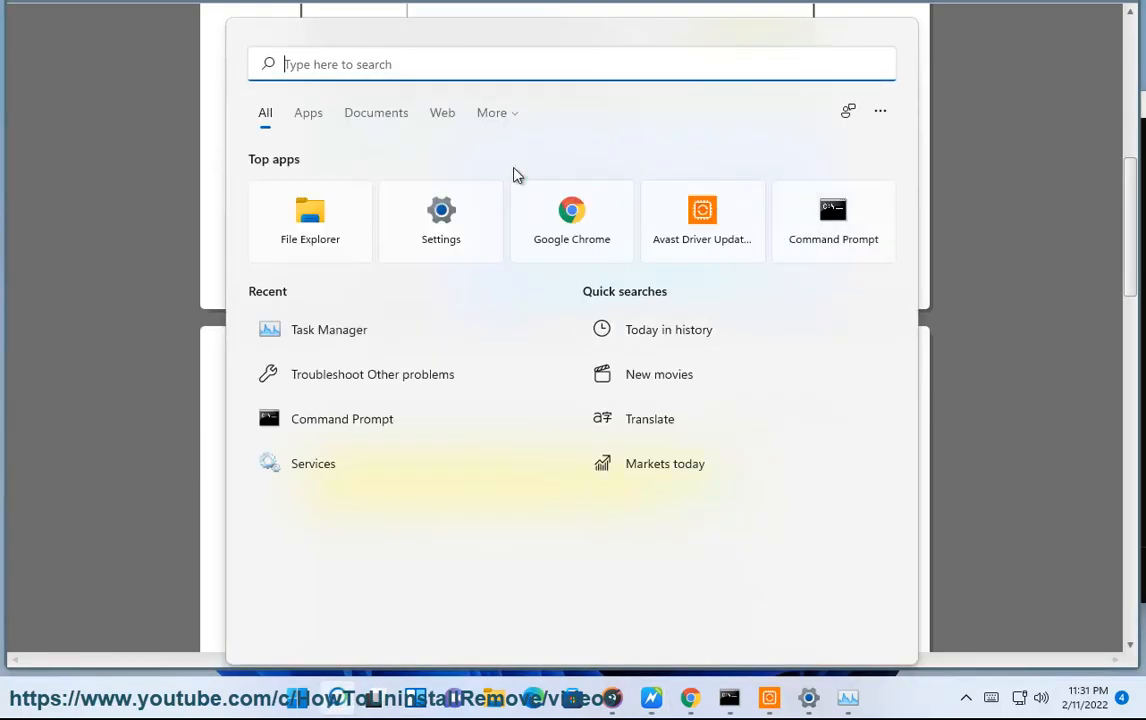
# Search 'POWER' in Start and launch Windows PowerShell as administrator
pyautogui.write('POWER')
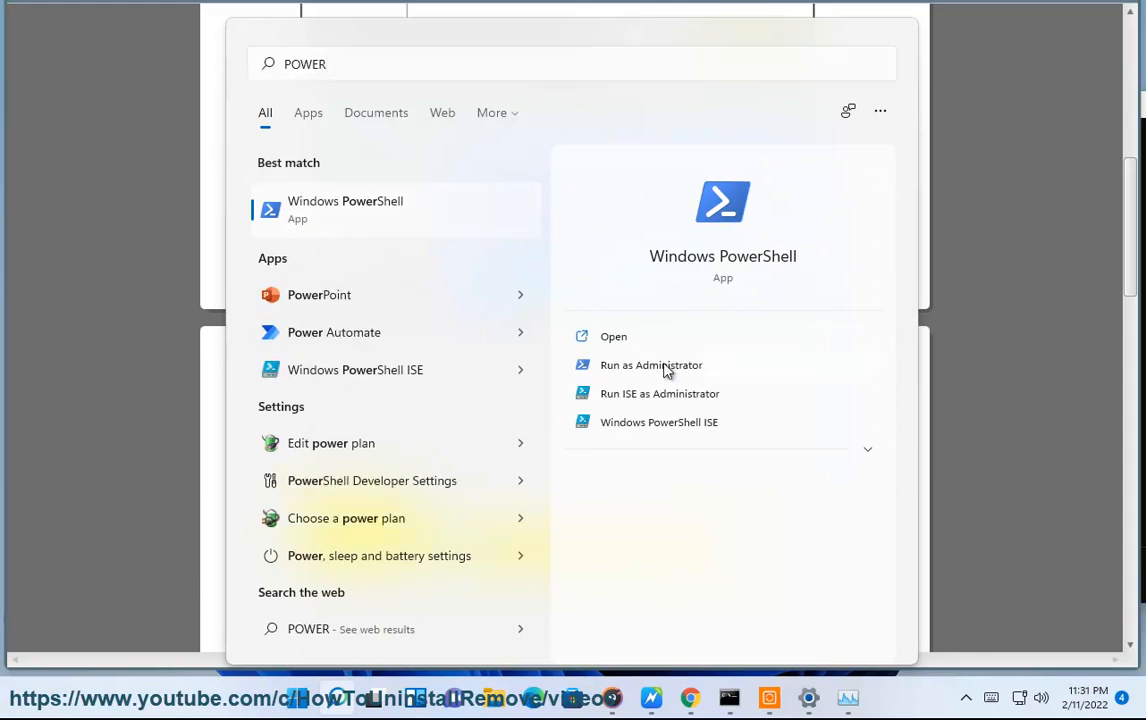
pyautogui.click(650, 364)
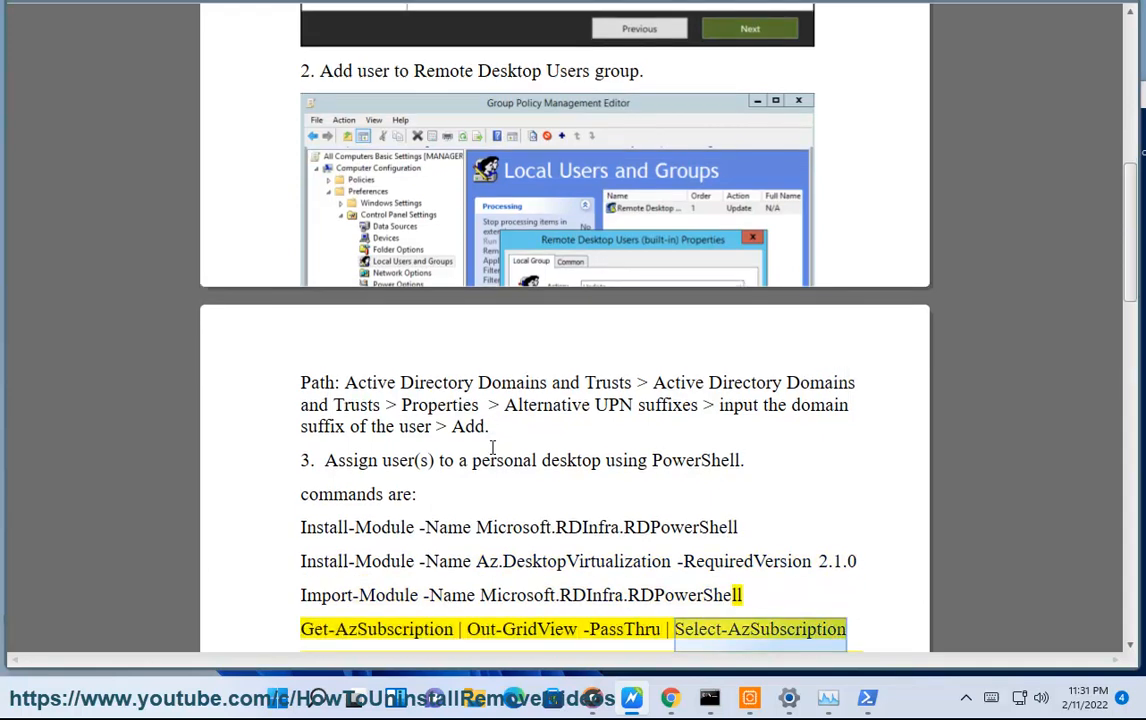
# Read the fix 3 Install-Module commands and the Visual Studio Code note
pyautogui.scroll(-3)
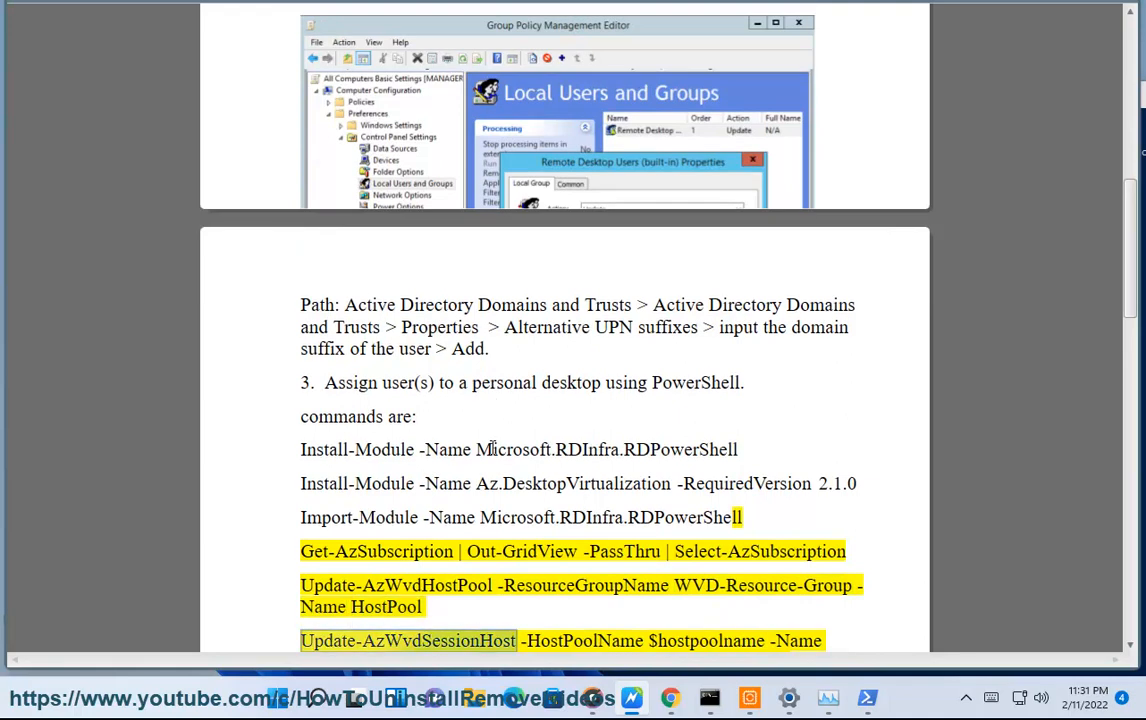
pyautogui.scroll(-3)
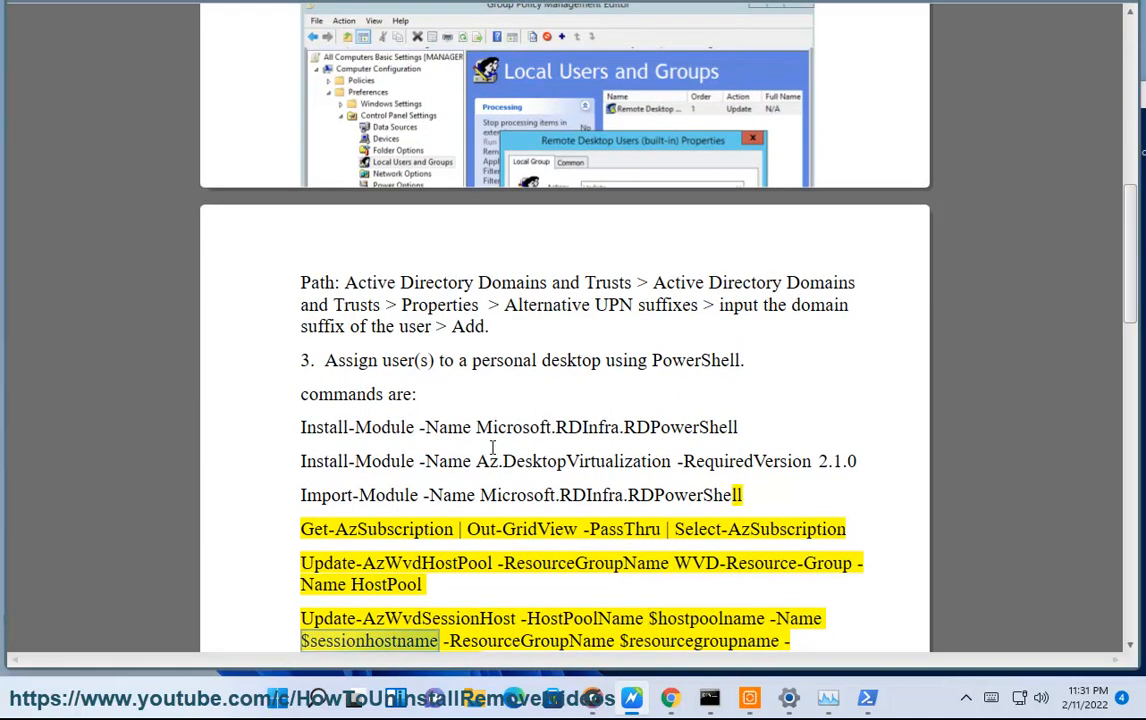
pyautogui.doubleClick(698, 640)
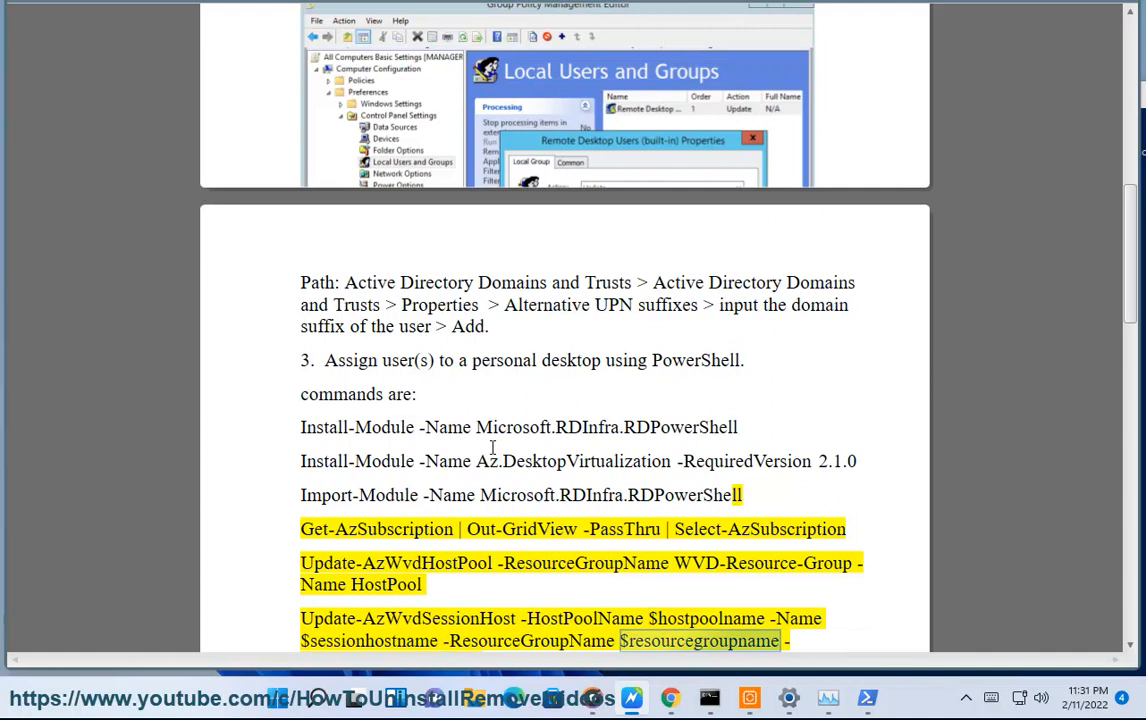
pyautogui.scroll(-3)
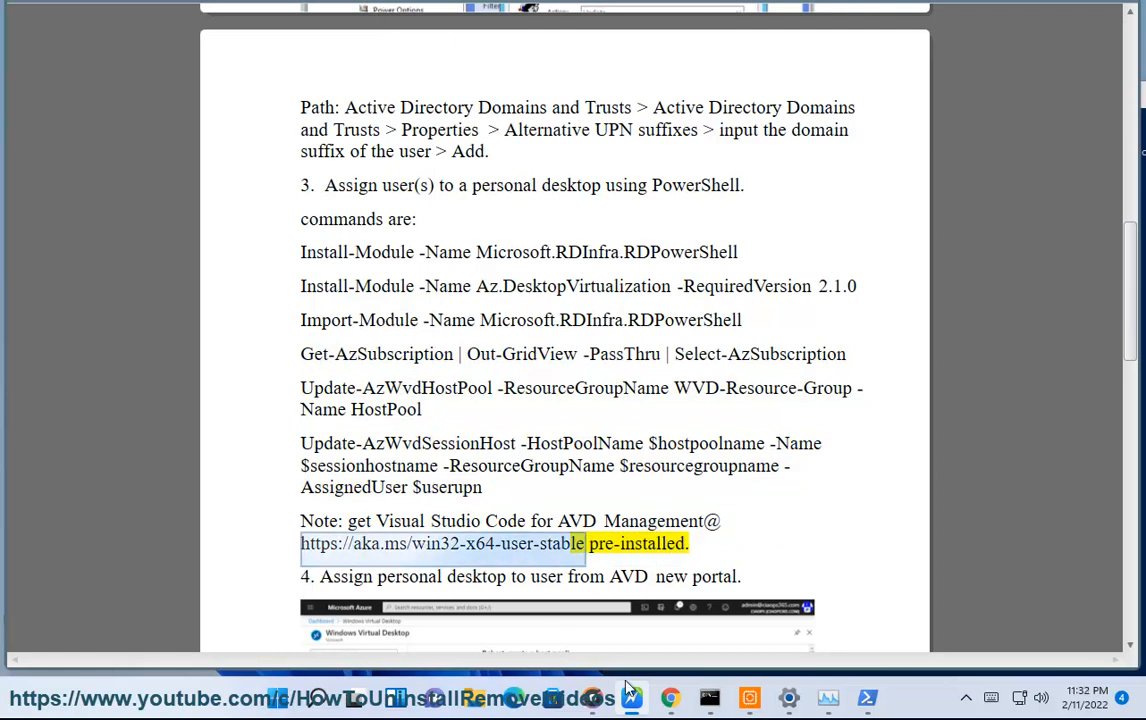
# Switch to Chrome's Downloads page to confirm the VS Code installer is downloading
pyautogui.click(670, 696)
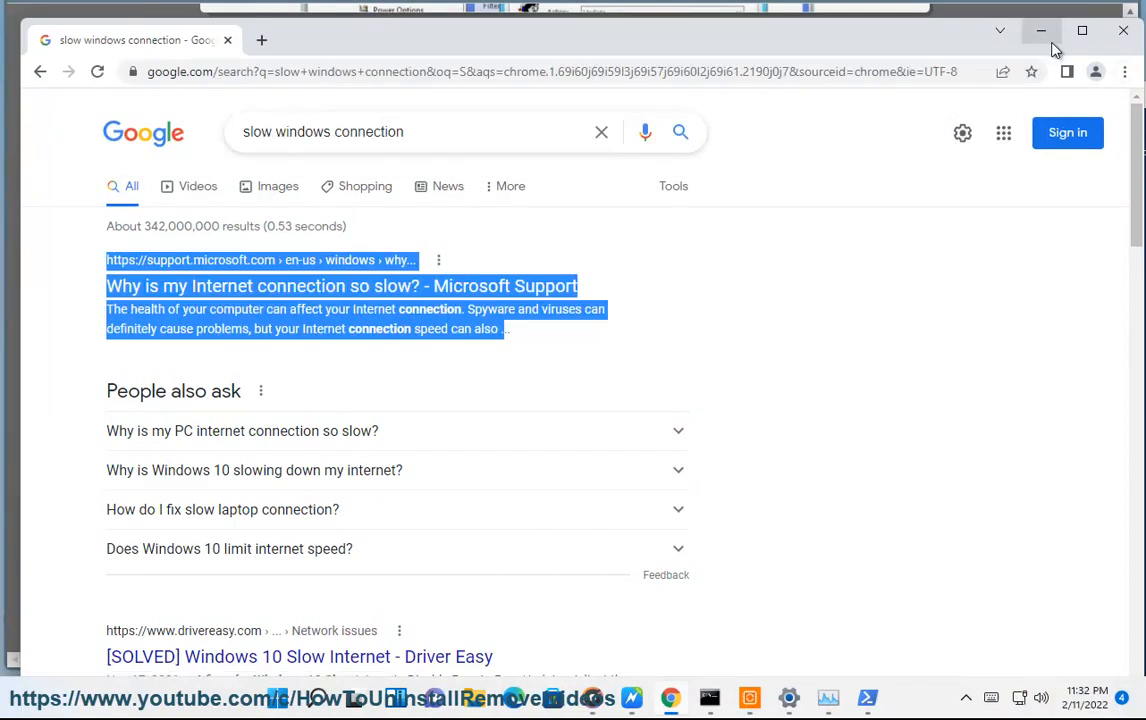
pyautogui.click(340, 40)
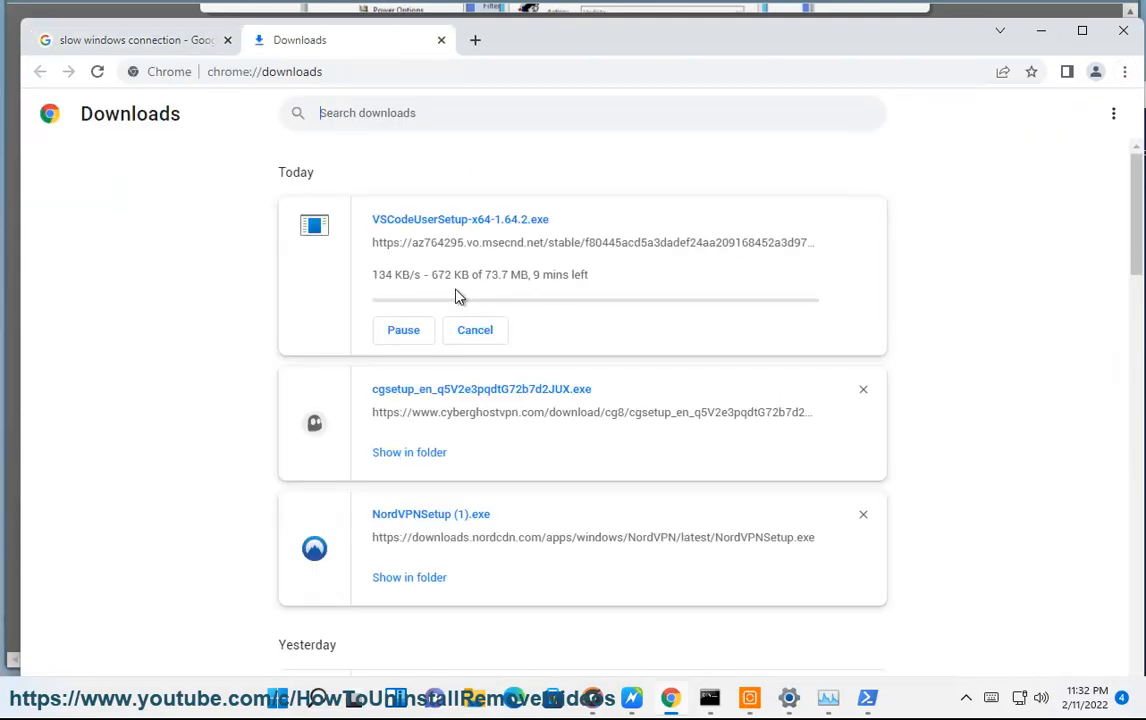
pyautogui.moveTo(644, 256)
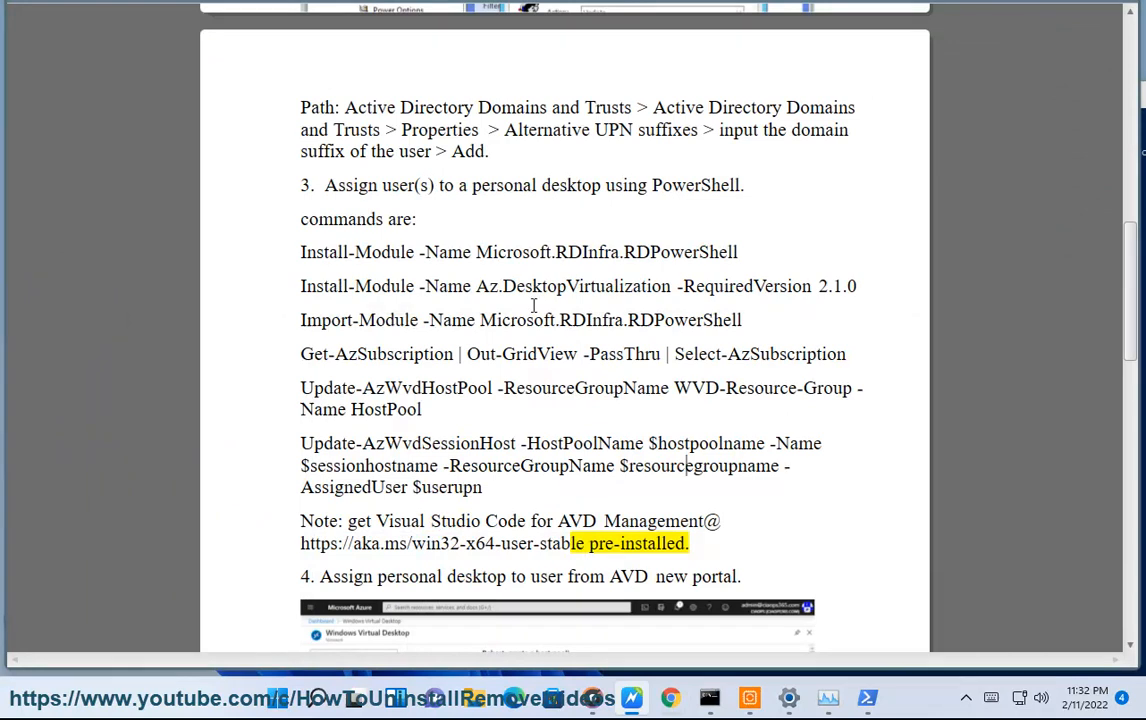
pyautogui.scroll(-3)
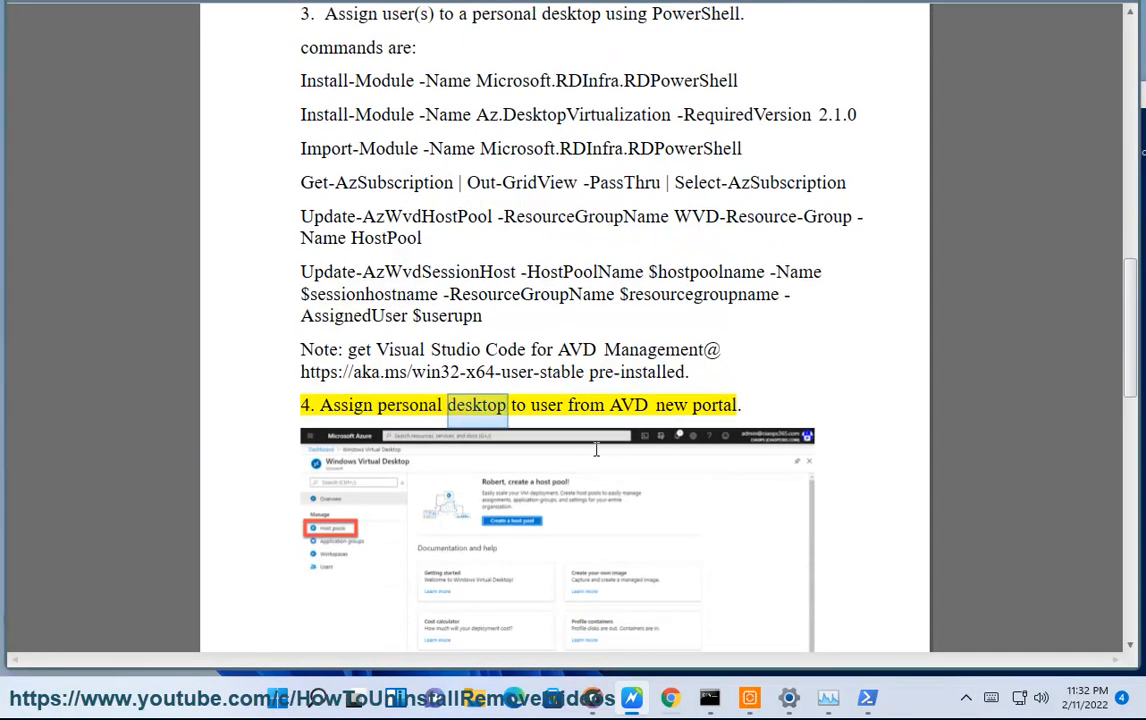
pyautogui.scroll(-3)
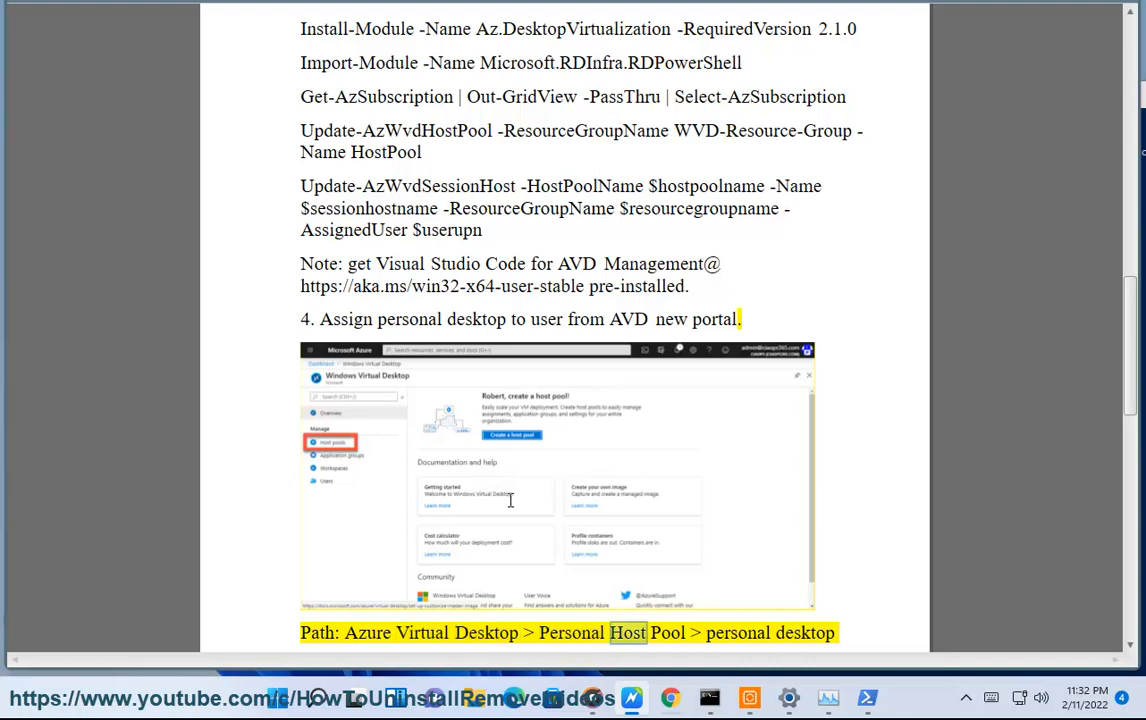
pyautogui.scroll(-3)
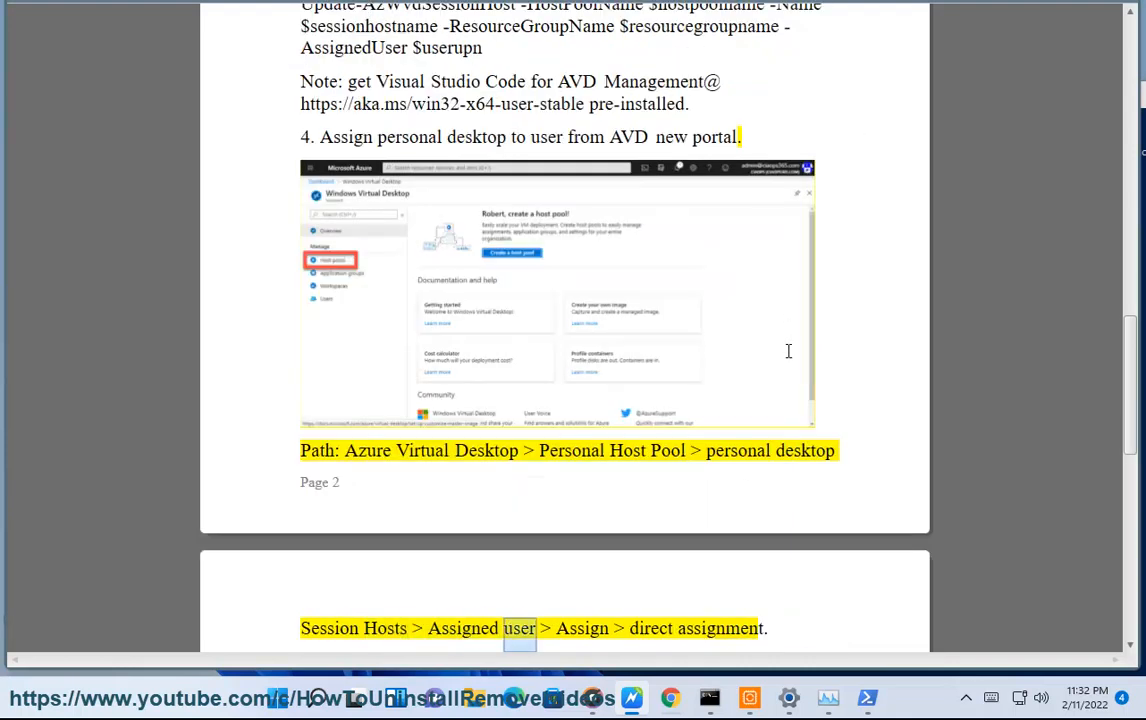
pyautogui.scroll(3)
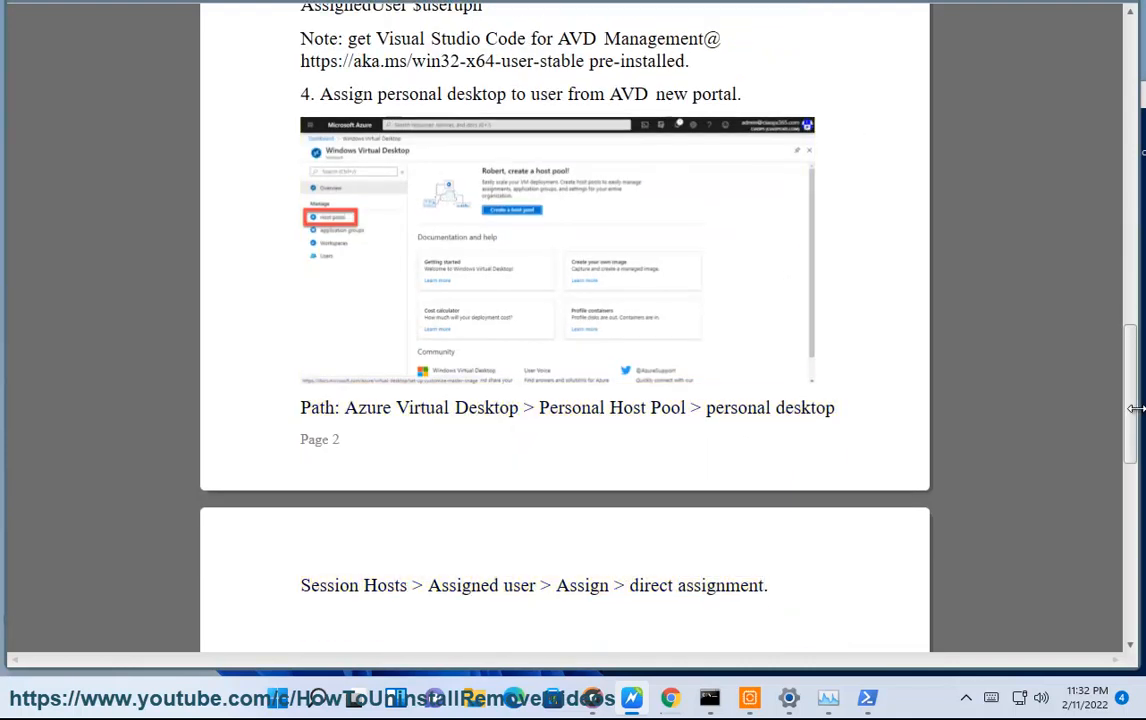